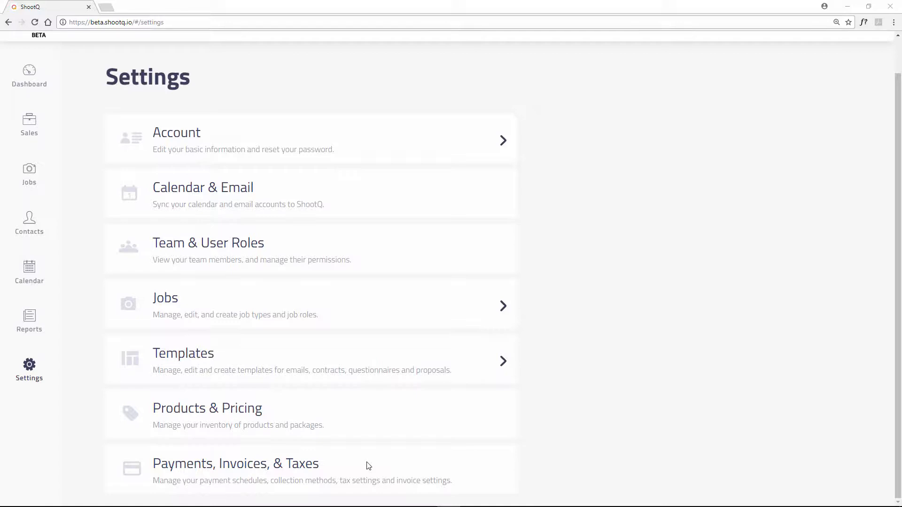
Step: Open the Payments, Invoices, & Taxes settings page
left_click(235, 464)
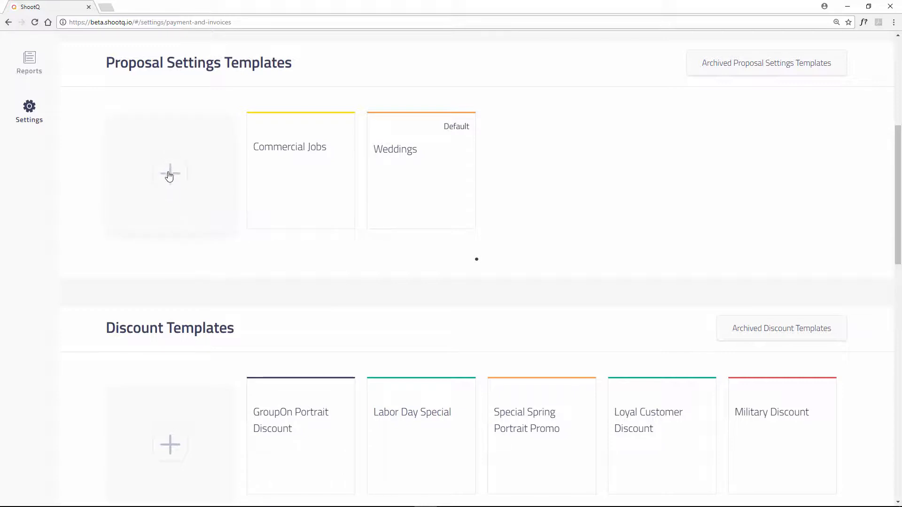
Step: Add a proposal settings template titled 'Portraits - GroupOn' and mark it Set As Default
left_click(170, 174)
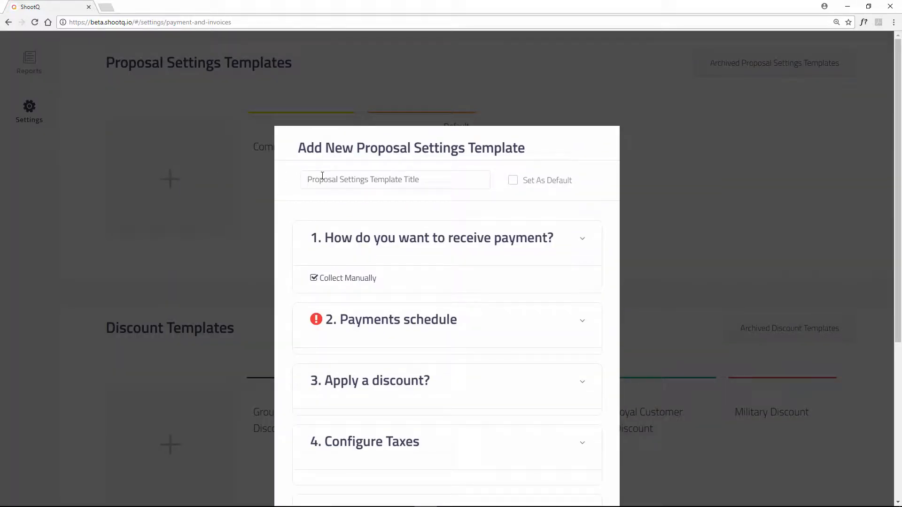
type("Portf")
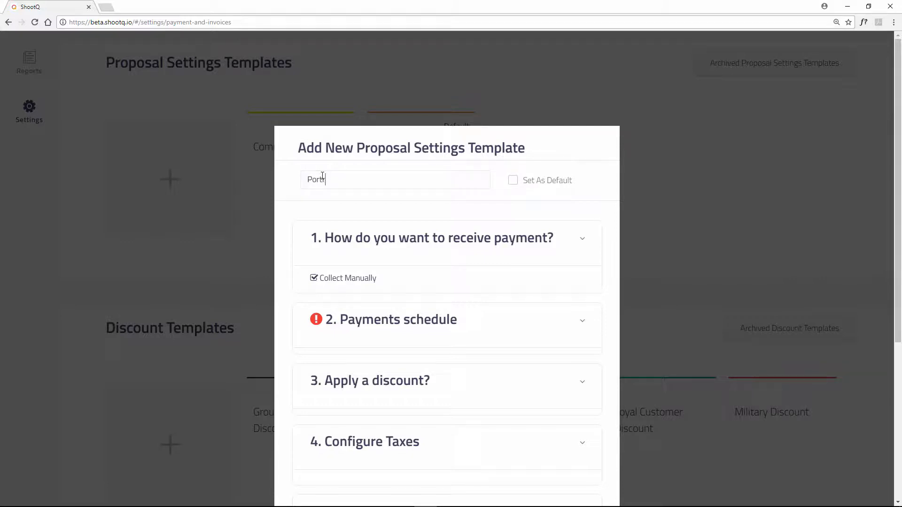
type("raits -")
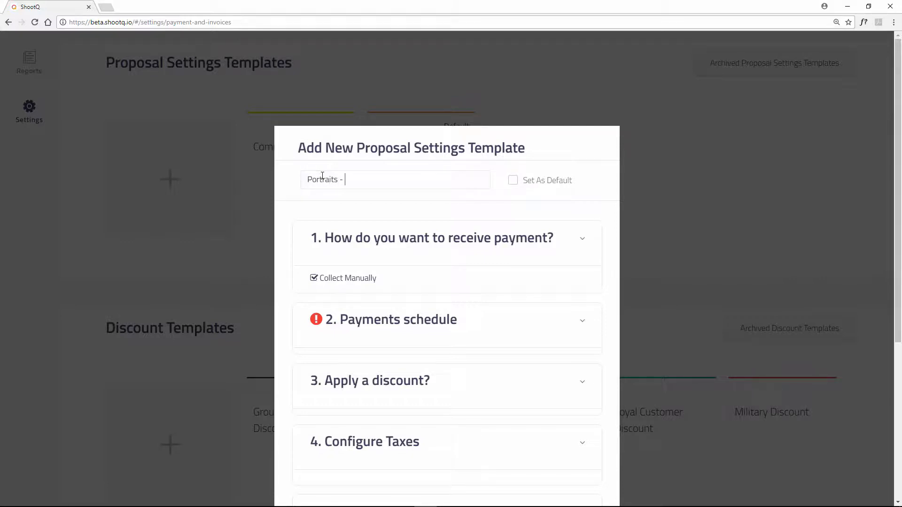
type("GroupOn")
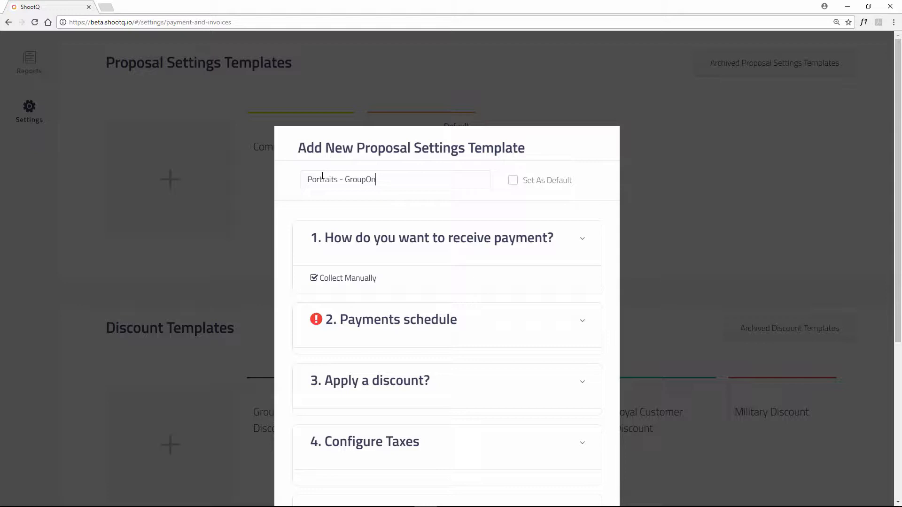
left_click(512, 180)
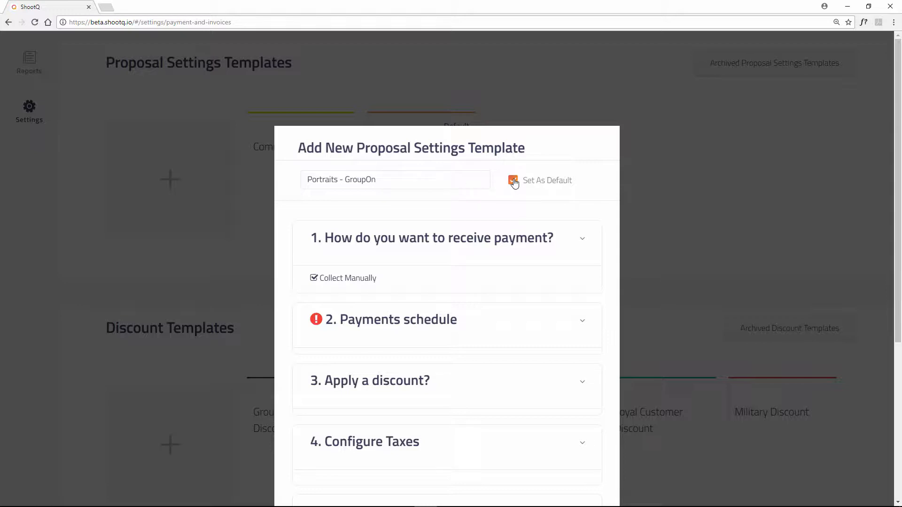
left_click(513, 180)
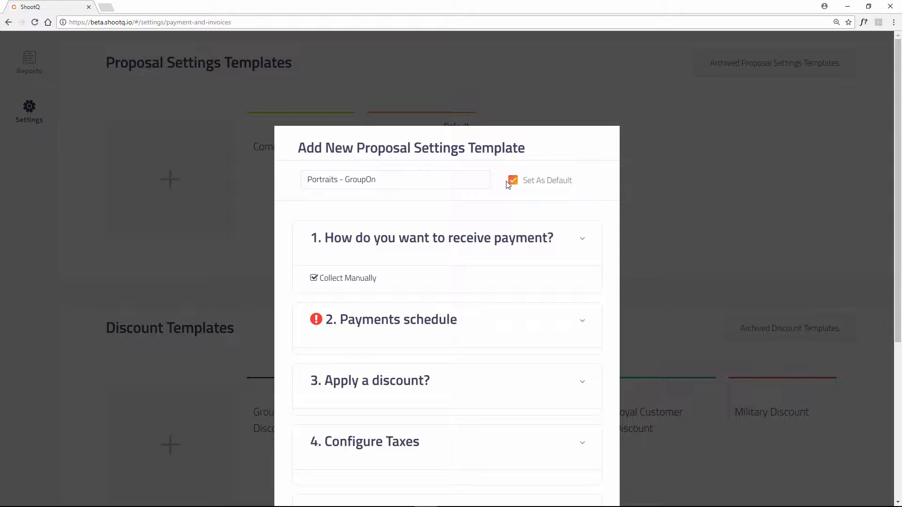
mouse_move(583, 248)
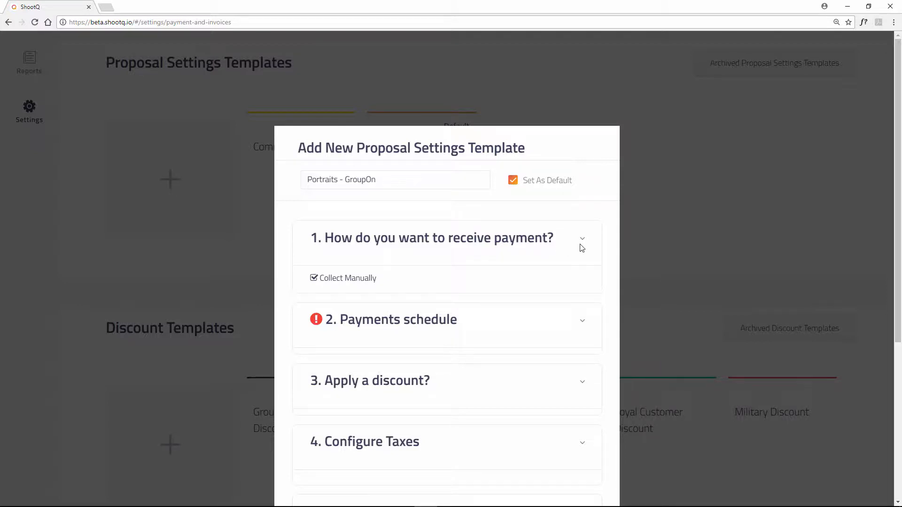
Step: Choose Stripe as the template's payment method and allow clients to pay with check
left_click(581, 238)
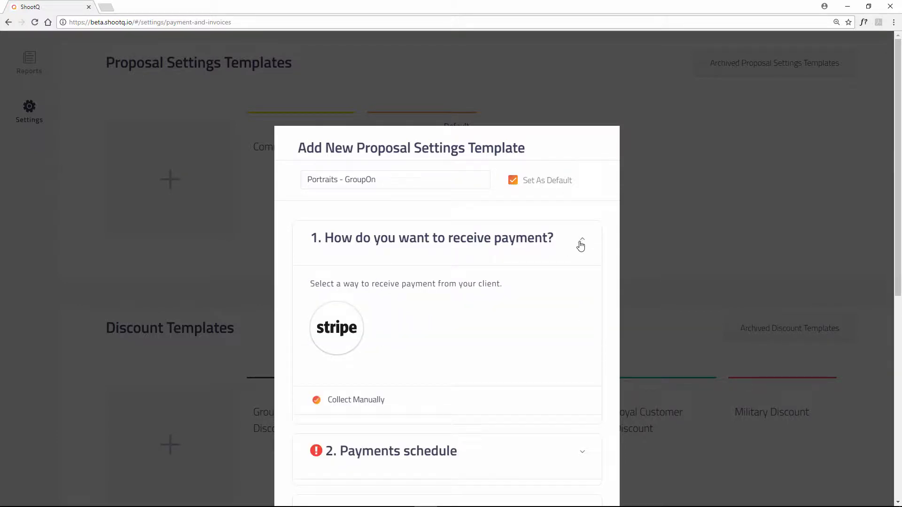
left_click(581, 238)
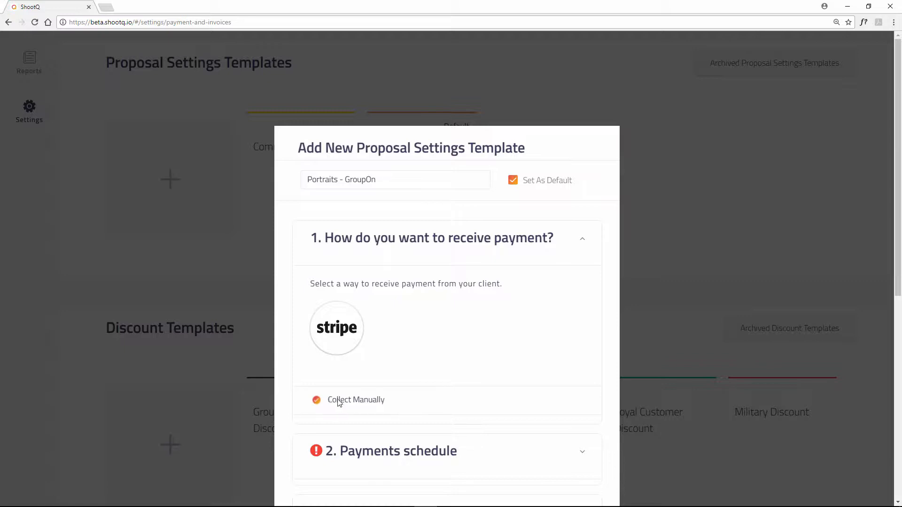
double_click(356, 400)
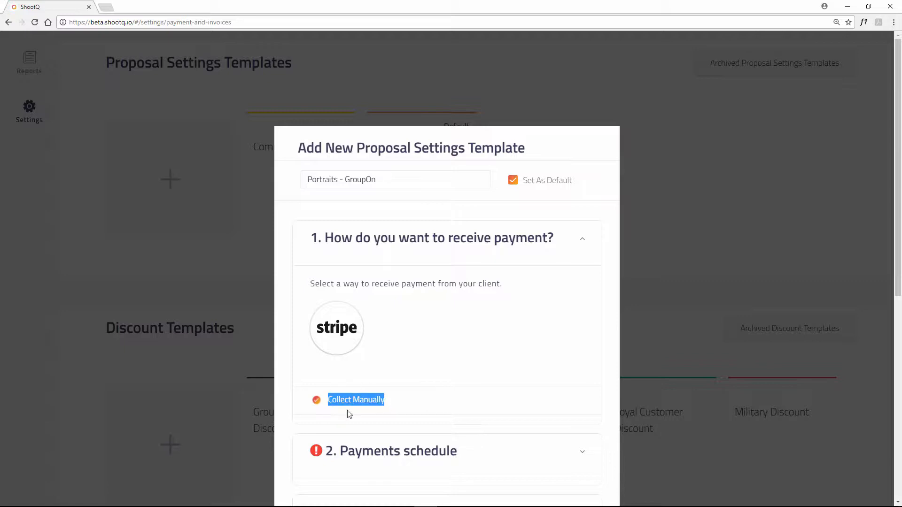
mouse_move(287, 380)
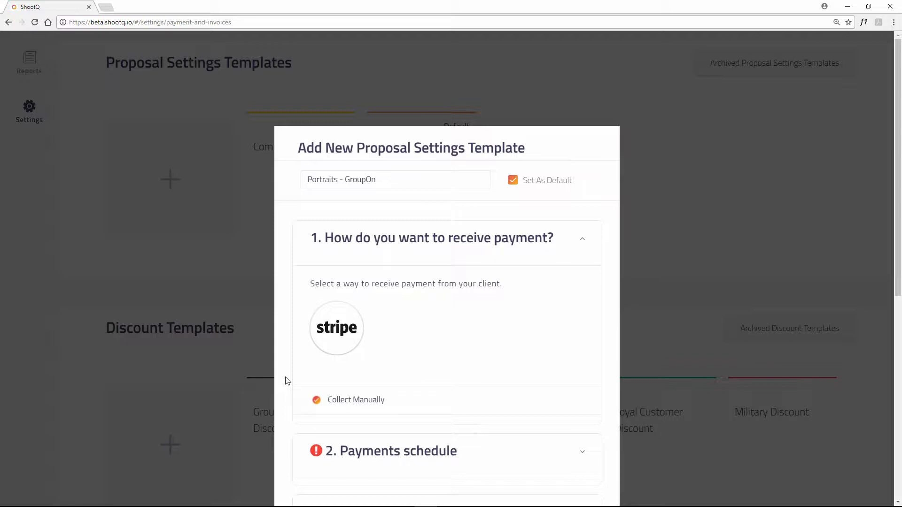
left_click(336, 328)
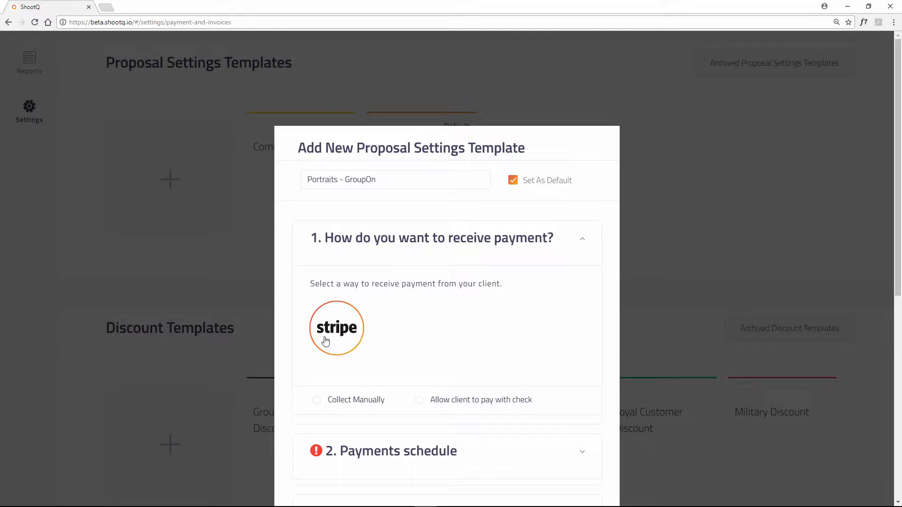
mouse_move(357, 351)
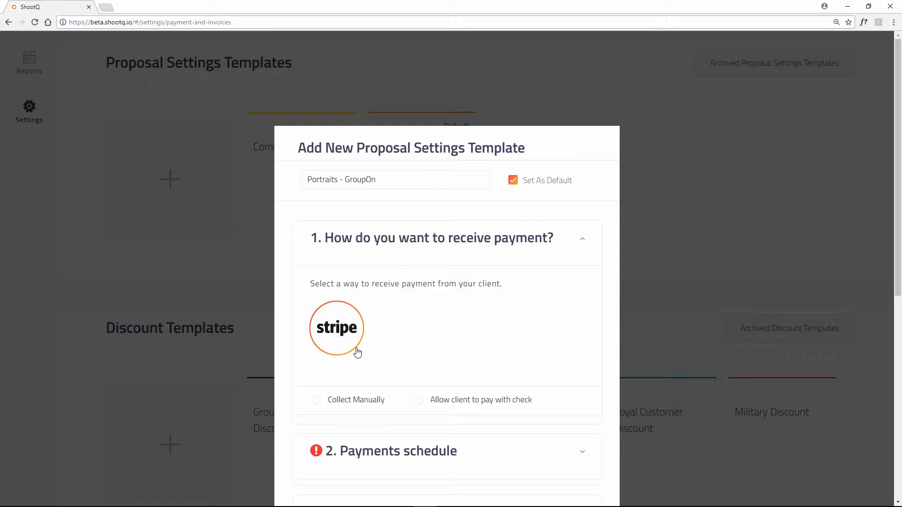
left_click(418, 399)
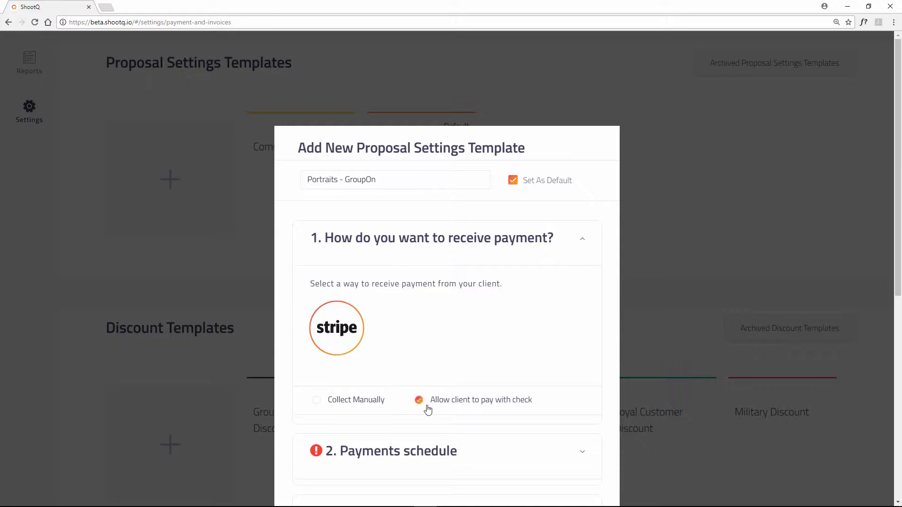
scroll("down", 3)
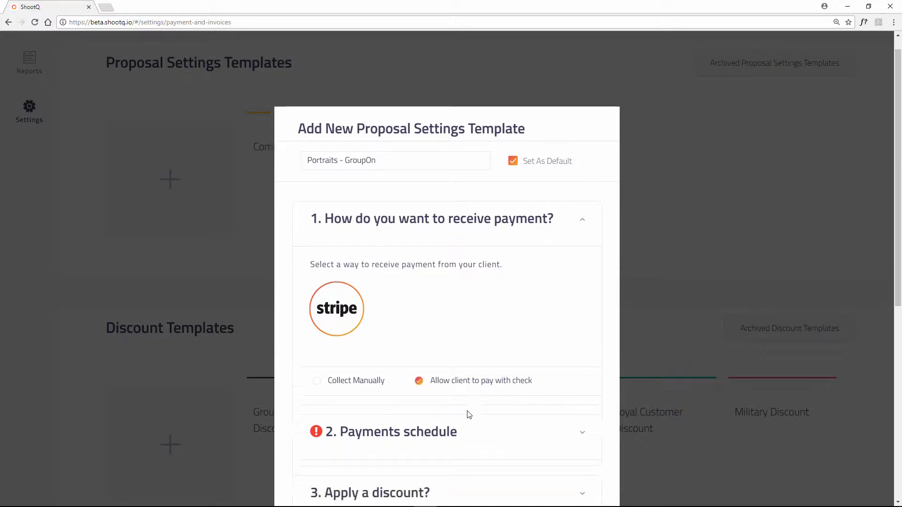
Step: Select the Portrait payment schedule, GroupOn Portrait Discount, and PA State Tax in the template
scroll("down", 3)
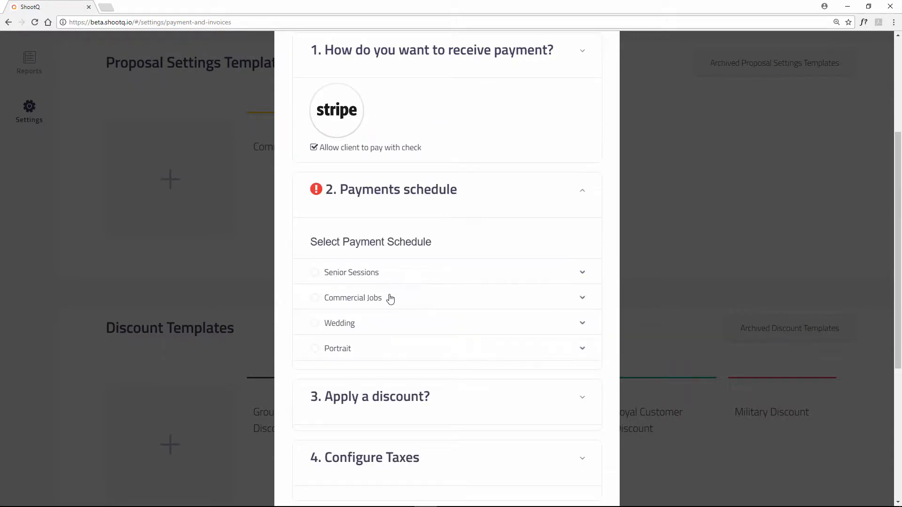
left_click(338, 348)
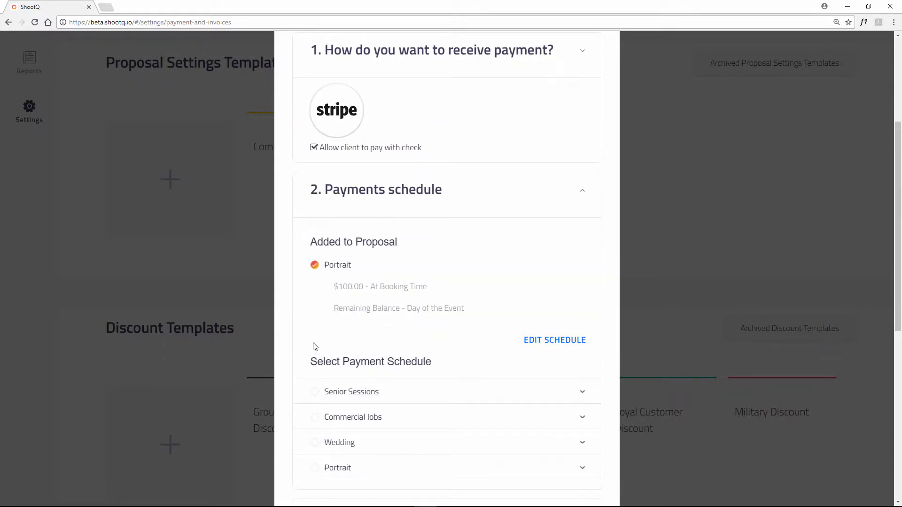
scroll("down", 3)
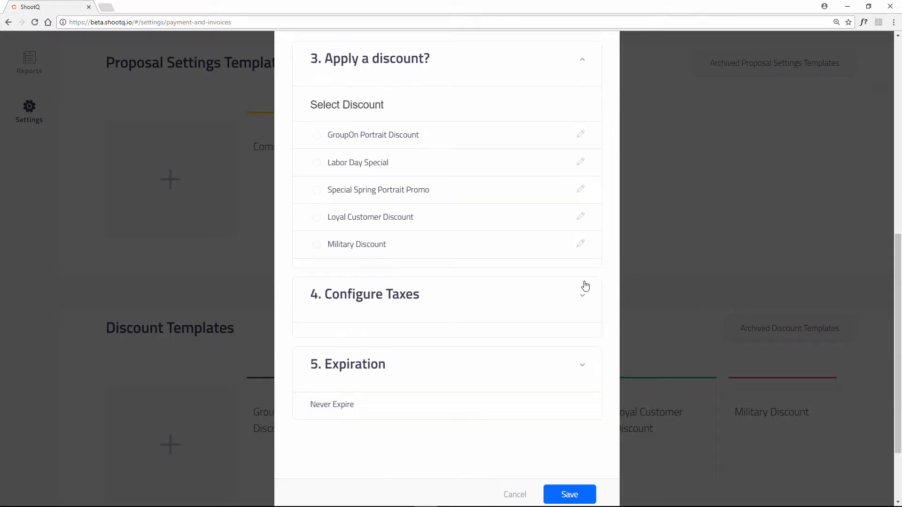
left_click(316, 135)
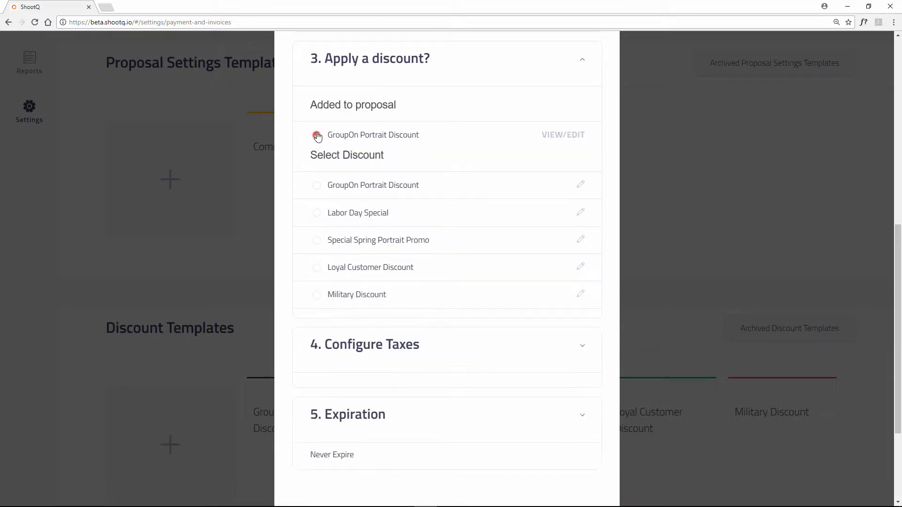
left_click(316, 134)
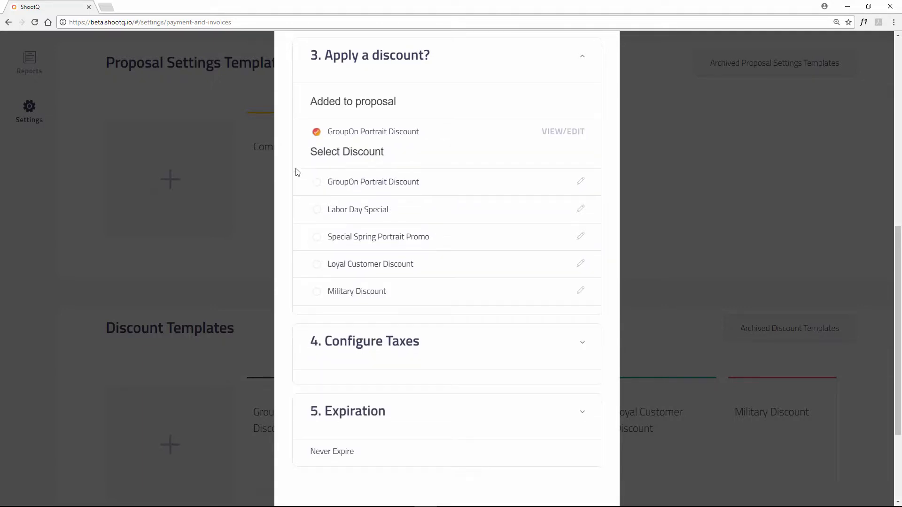
scroll("down", 3)
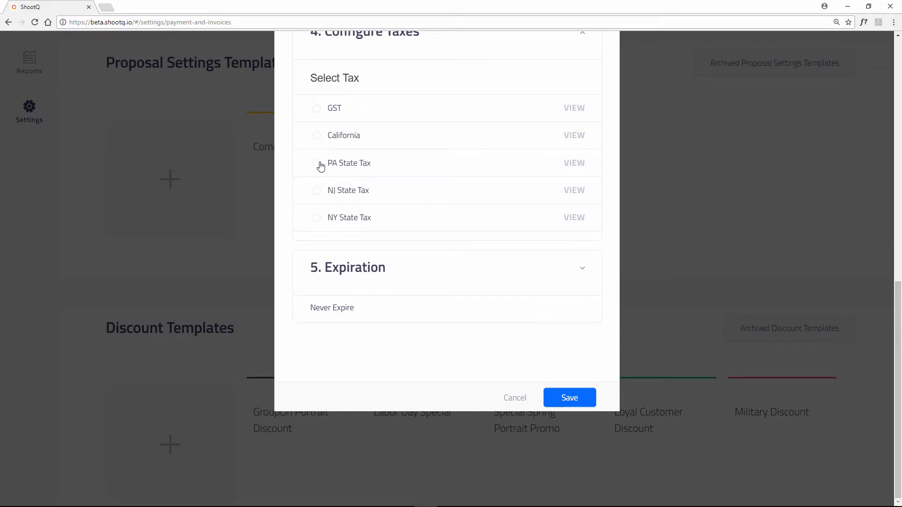
left_click(316, 163)
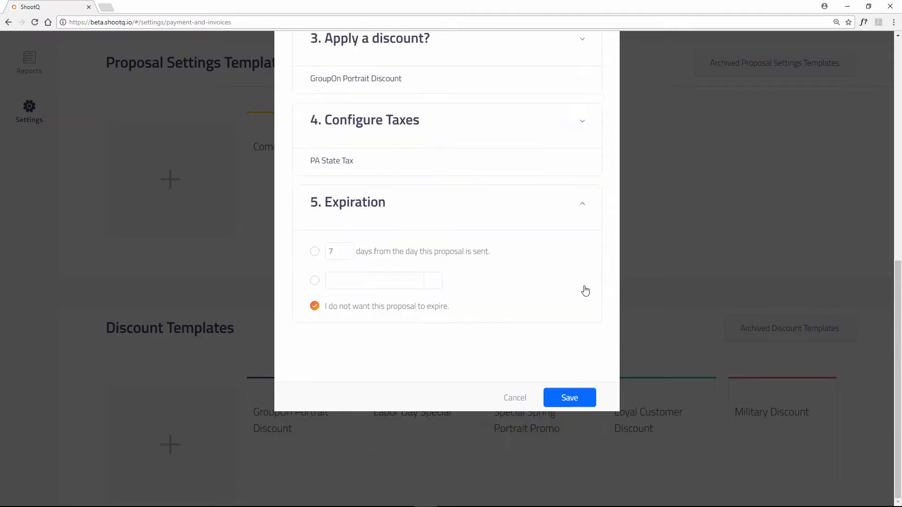
mouse_move(346, 254)
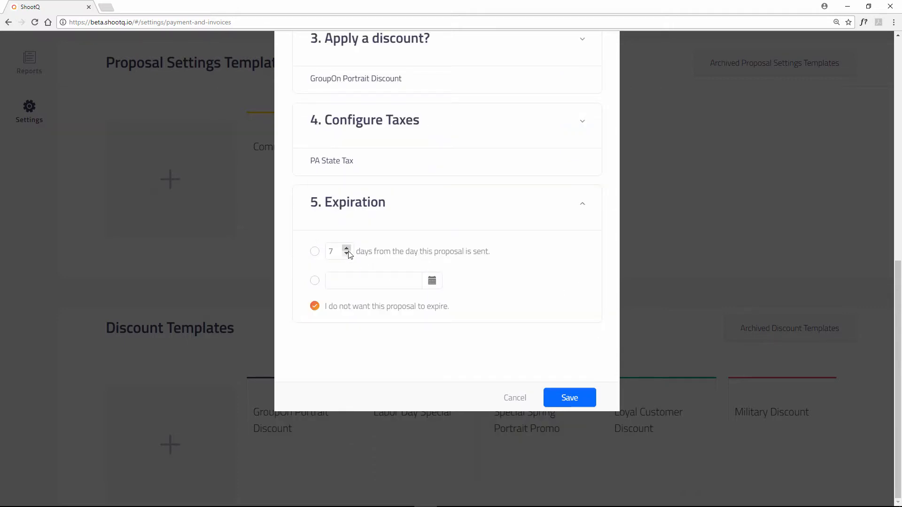
mouse_move(353, 303)
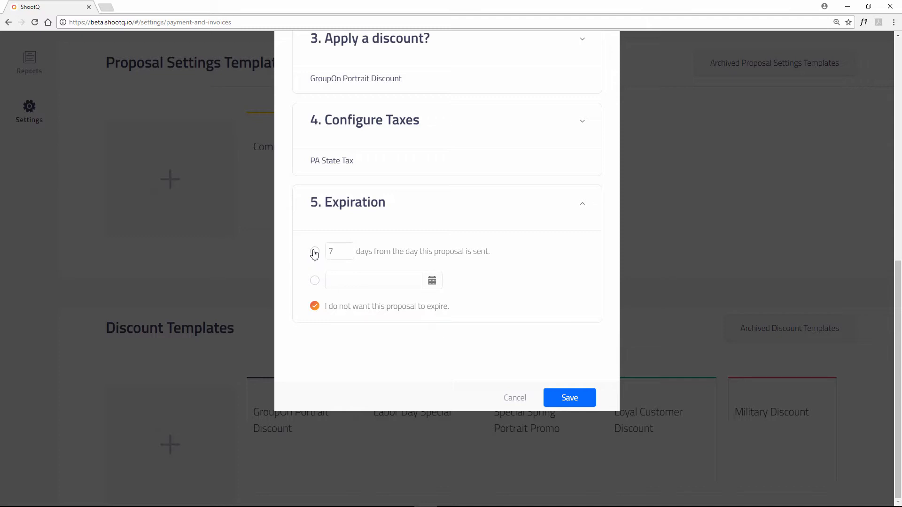
Step: Set proposals to expire 7 days after sending and save the template
left_click(315, 251)
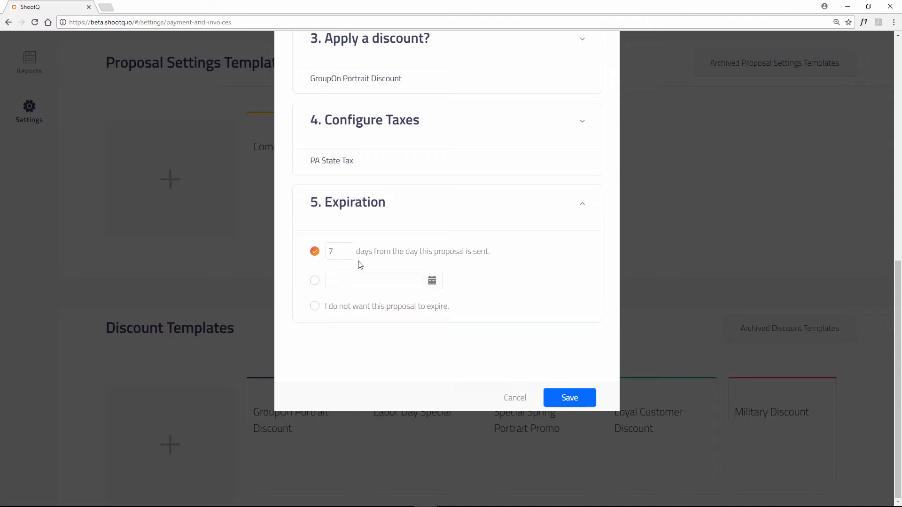
left_click(568, 398)
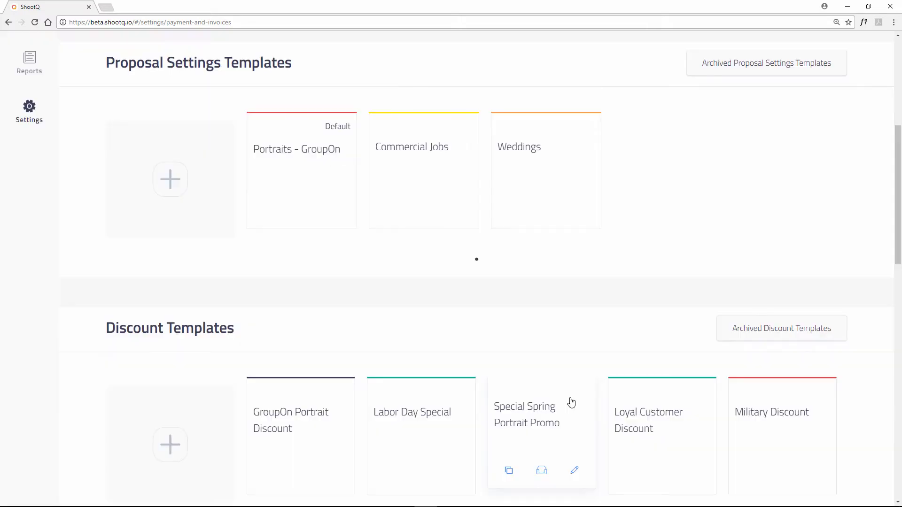
mouse_move(332, 207)
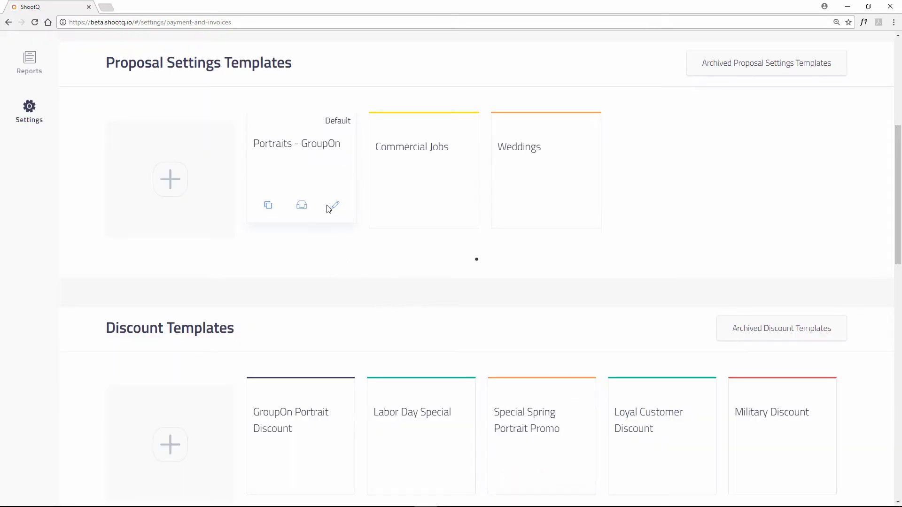
mouse_move(268, 205)
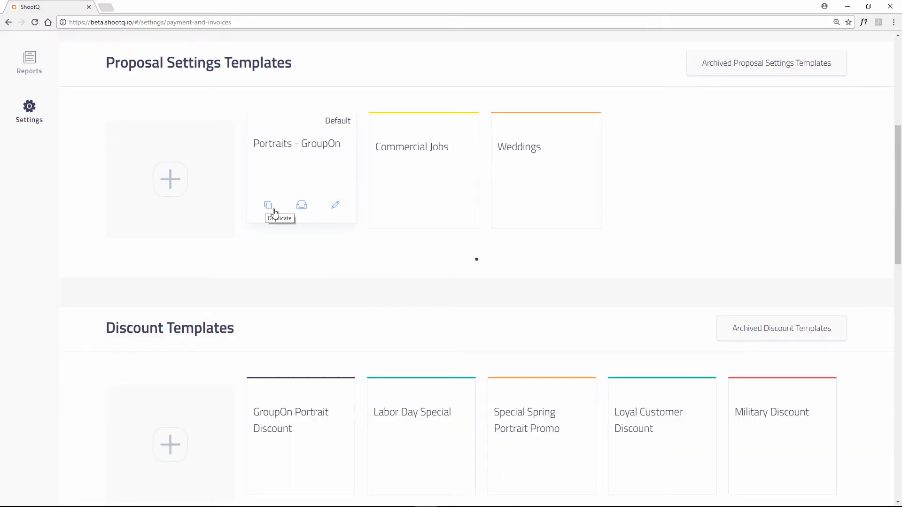
mouse_move(335, 207)
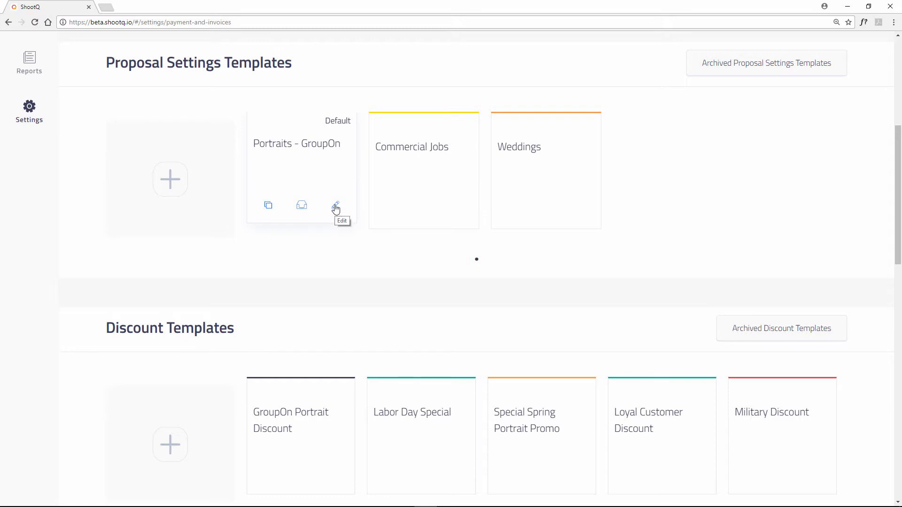
mouse_move(337, 247)
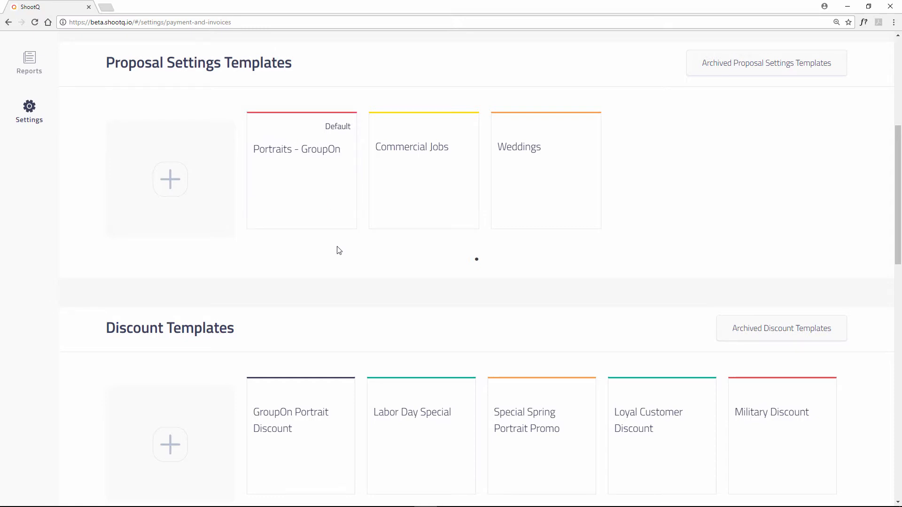
mouse_move(502, 253)
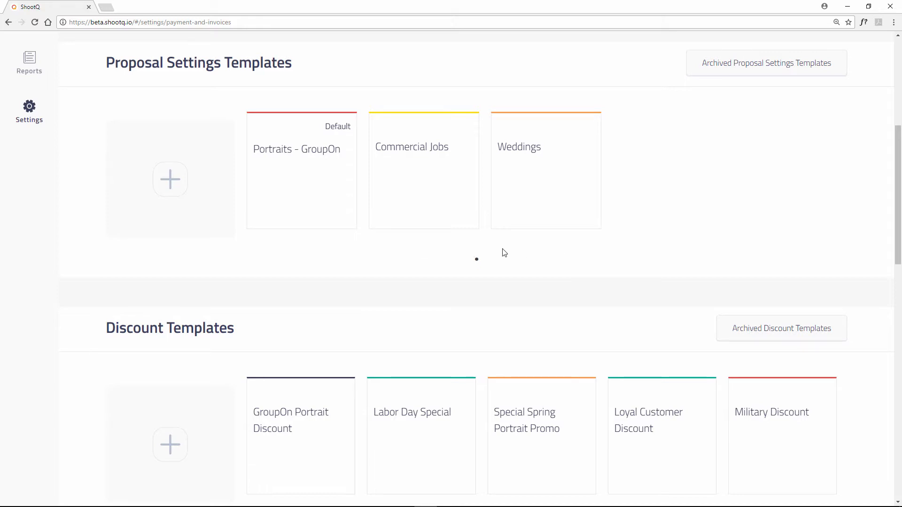
mouse_move(538, 251)
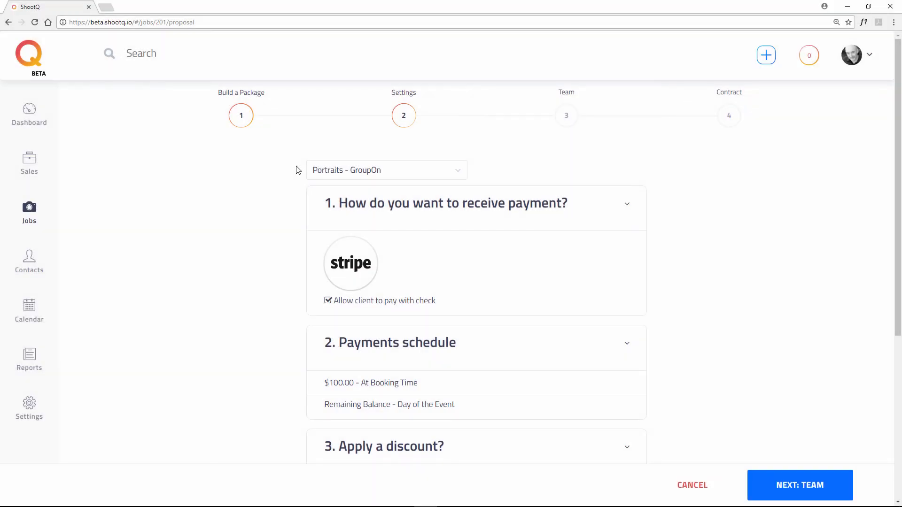
mouse_move(321, 187)
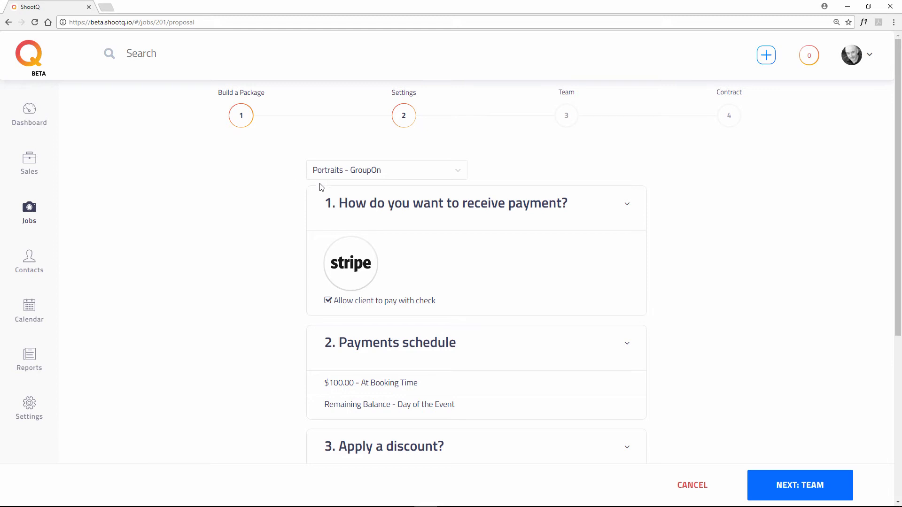
mouse_move(297, 194)
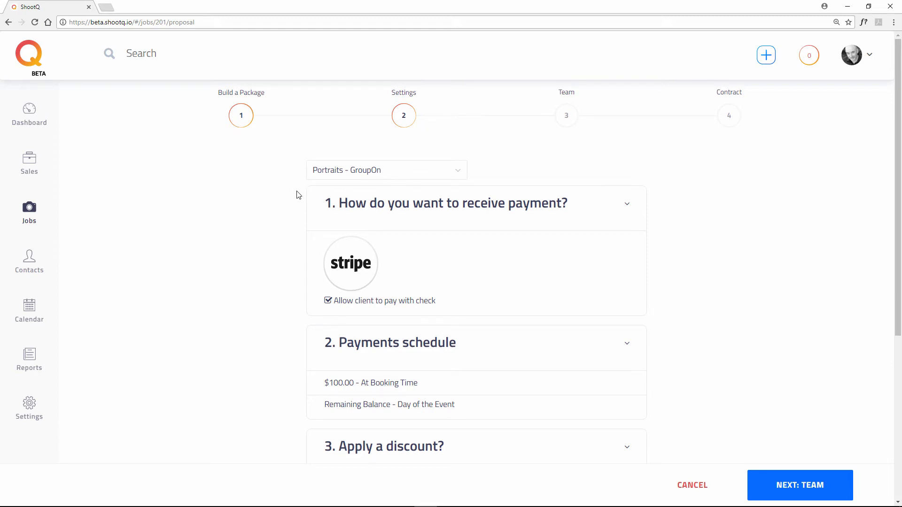
Step: Review the job proposal's loaded settings and keep Portraits - GroupOn selected as the template
scroll("down", 3)
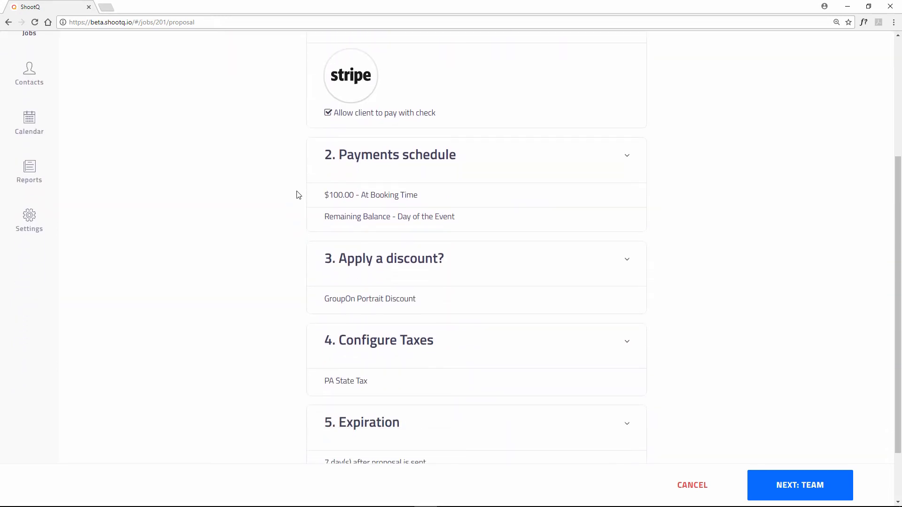
scroll("down", 3)
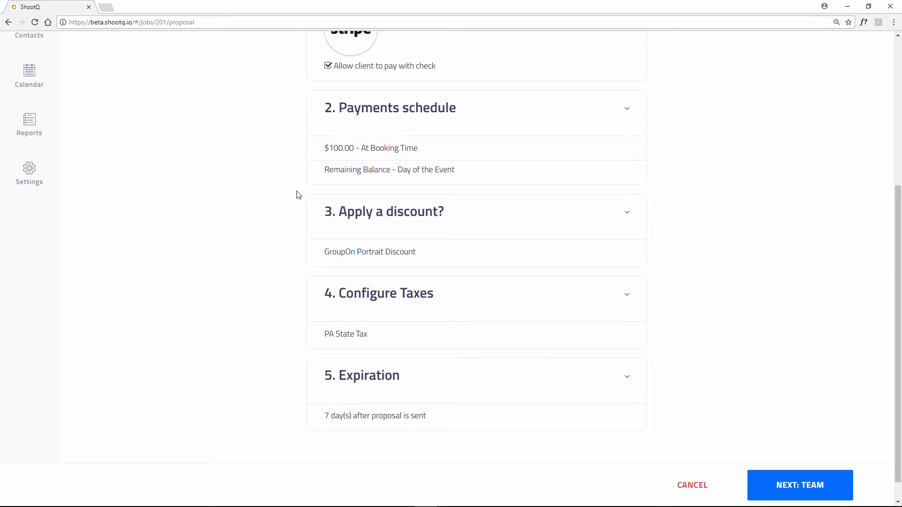
scroll("up", 3)
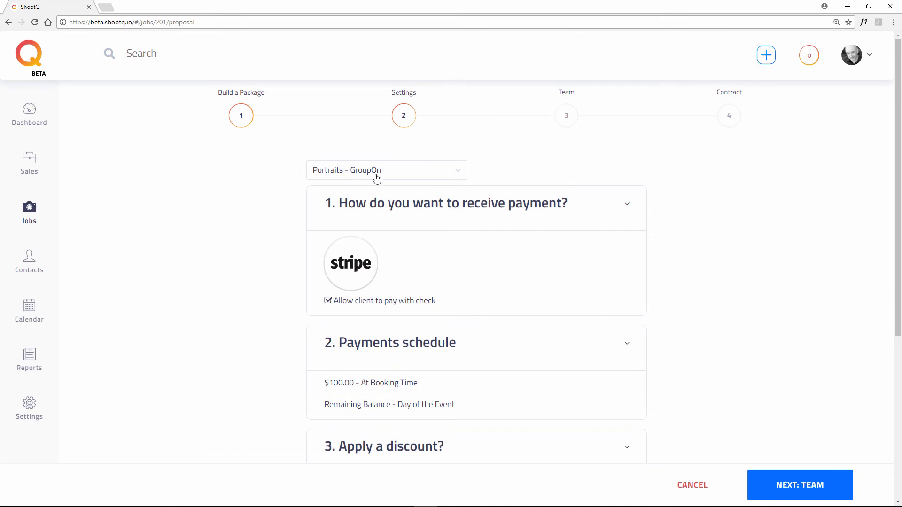
left_click(386, 170)
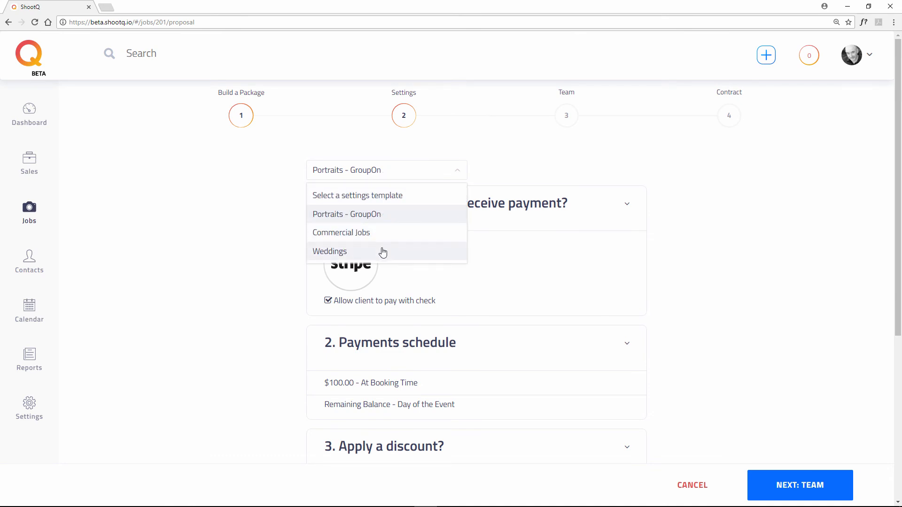
mouse_move(382, 221)
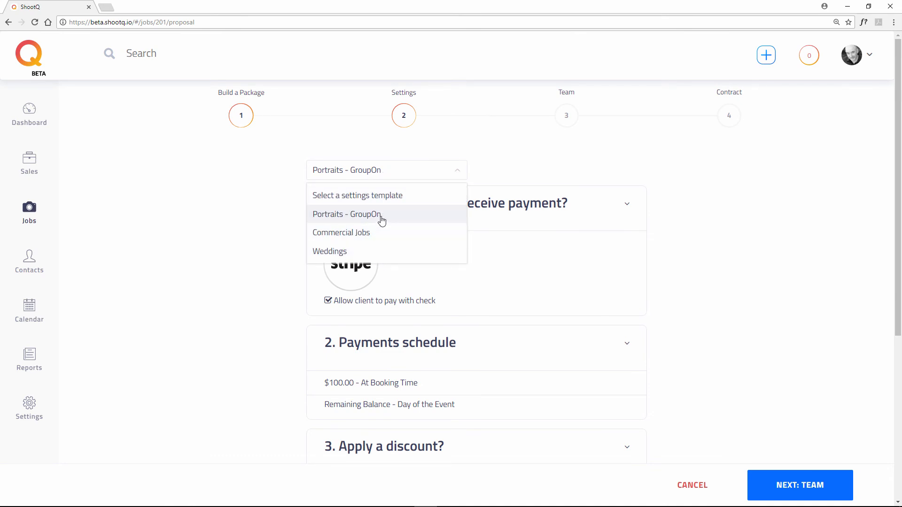
left_click(346, 214)
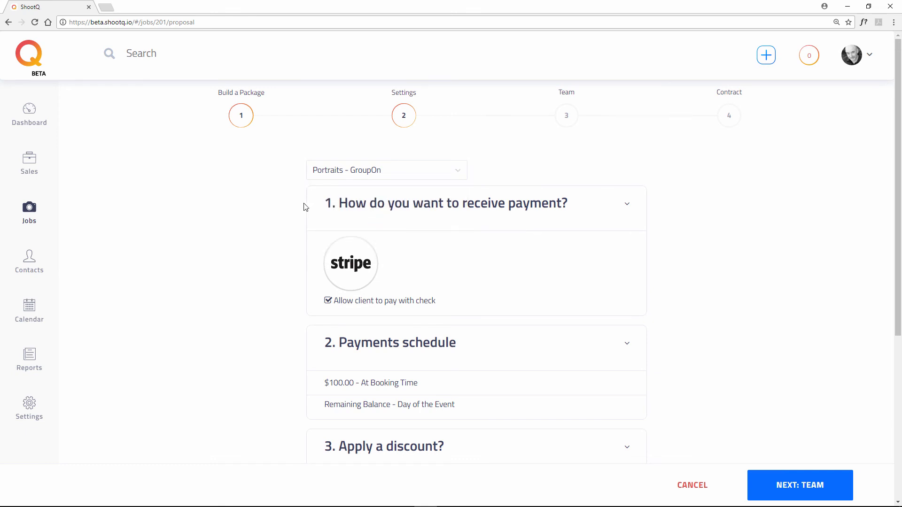